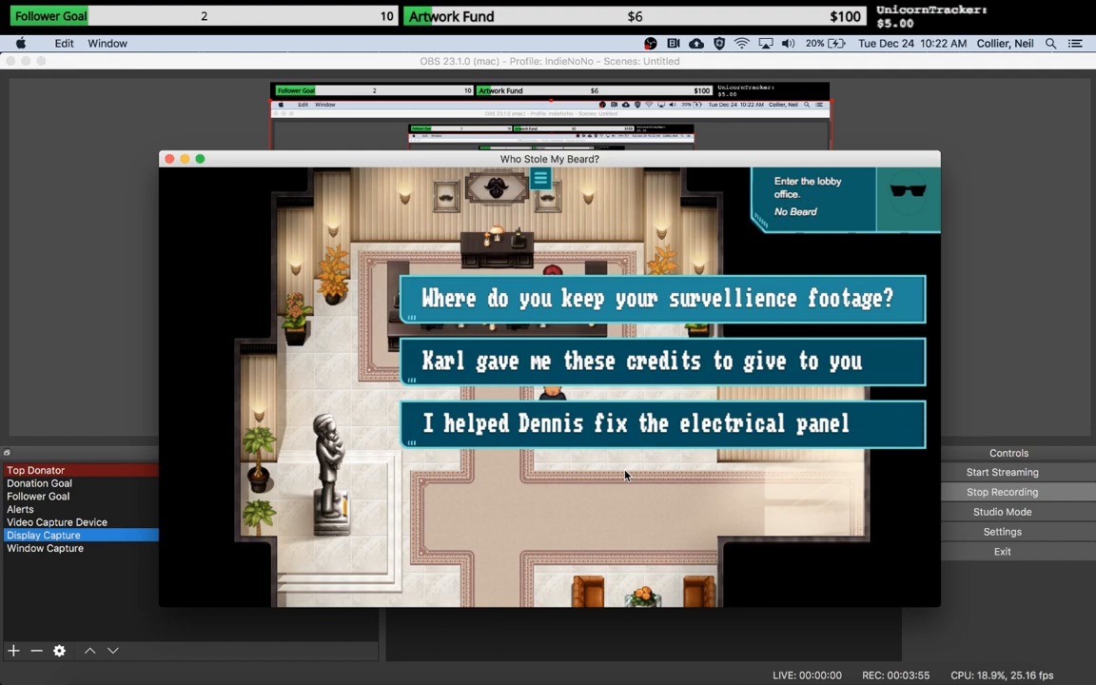
{"action": "mouse_move", "coordinate": [577, 316]}
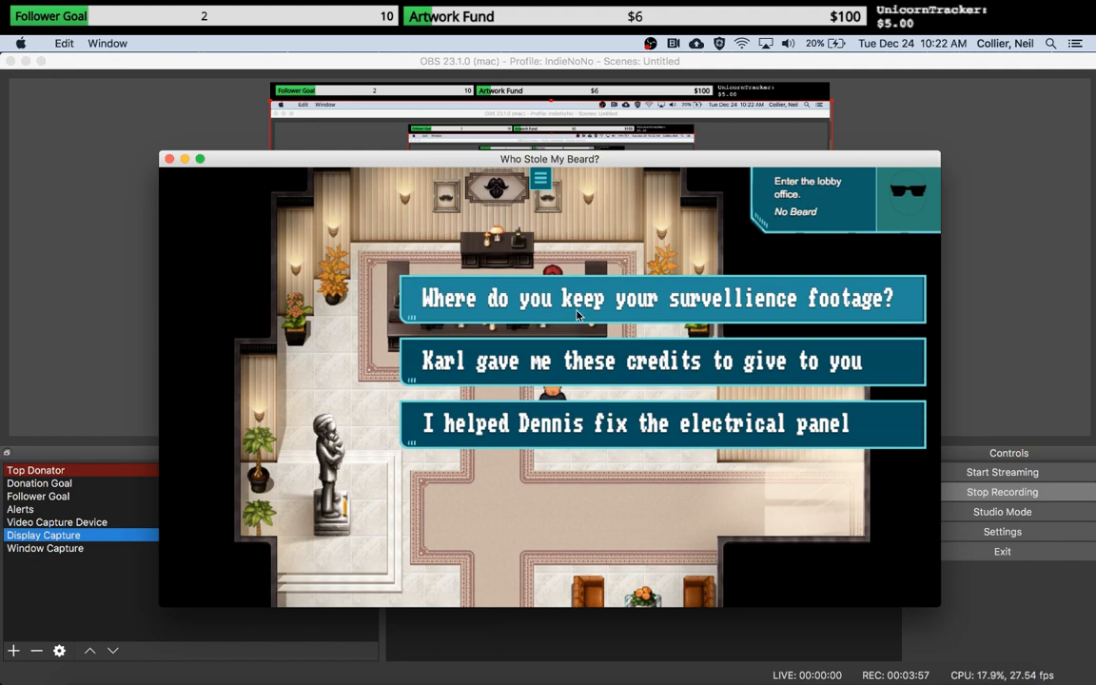
{"action": "mouse_move", "coordinate": [625, 293]}
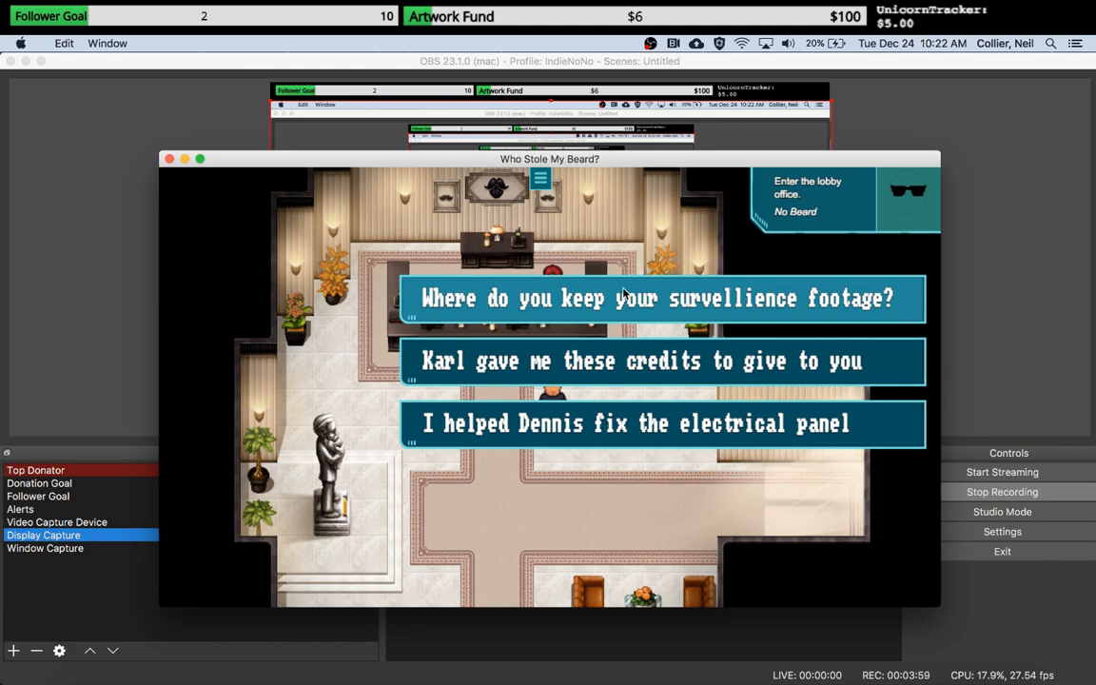
{"action": "mouse_move", "coordinate": [611, 372]}
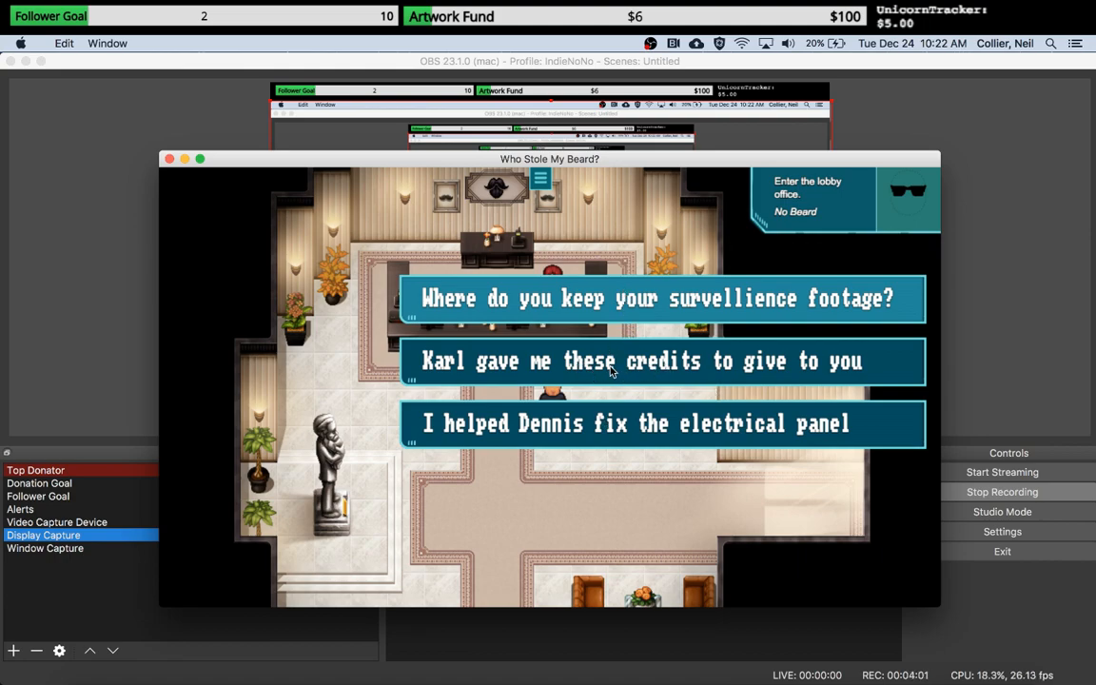
{"action": "mouse_move", "coordinate": [629, 391]}
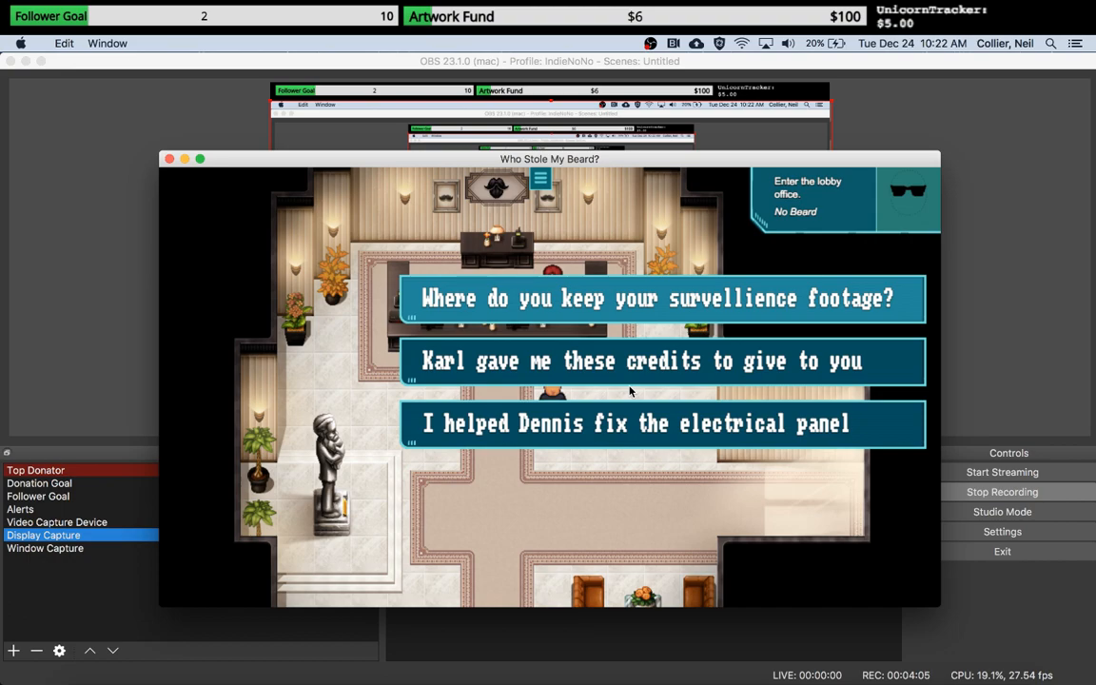
{"action": "mouse_move", "coordinate": [613, 369]}
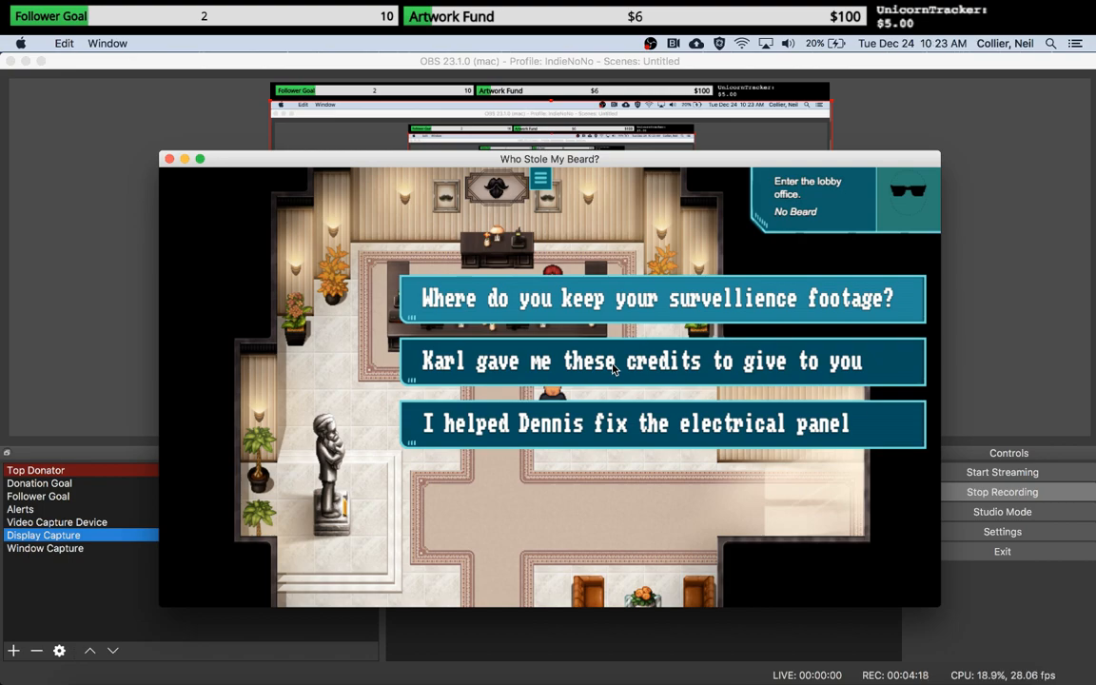
{"action": "mouse_move", "coordinate": [191, 171]}
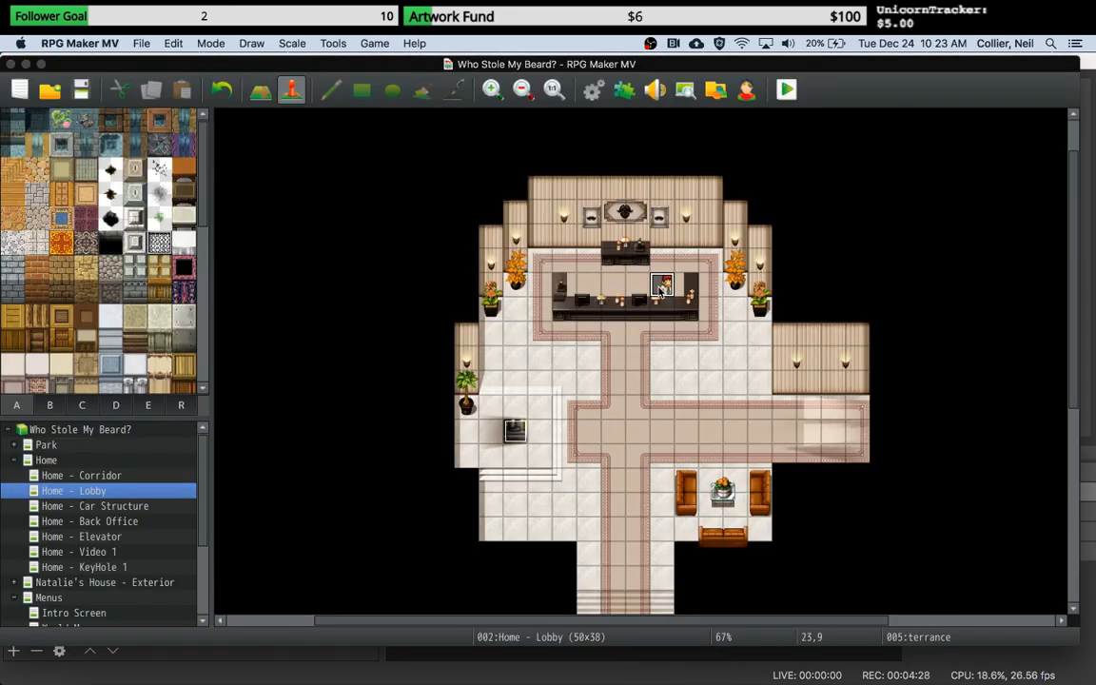
Step: Bring up the forum thread on Conditional Show Choices switch and variable tags
{"action": "double_click", "coordinate": [662, 286]}
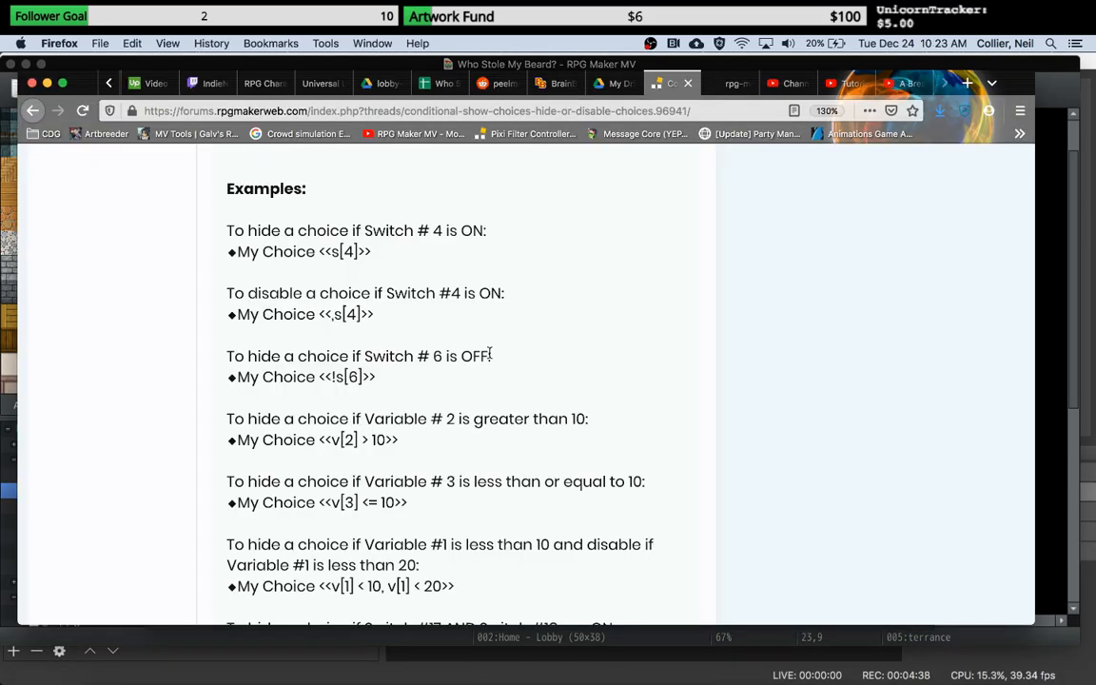
{"action": "scroll", "scroll_direction": "up", "scroll_amount": 3}
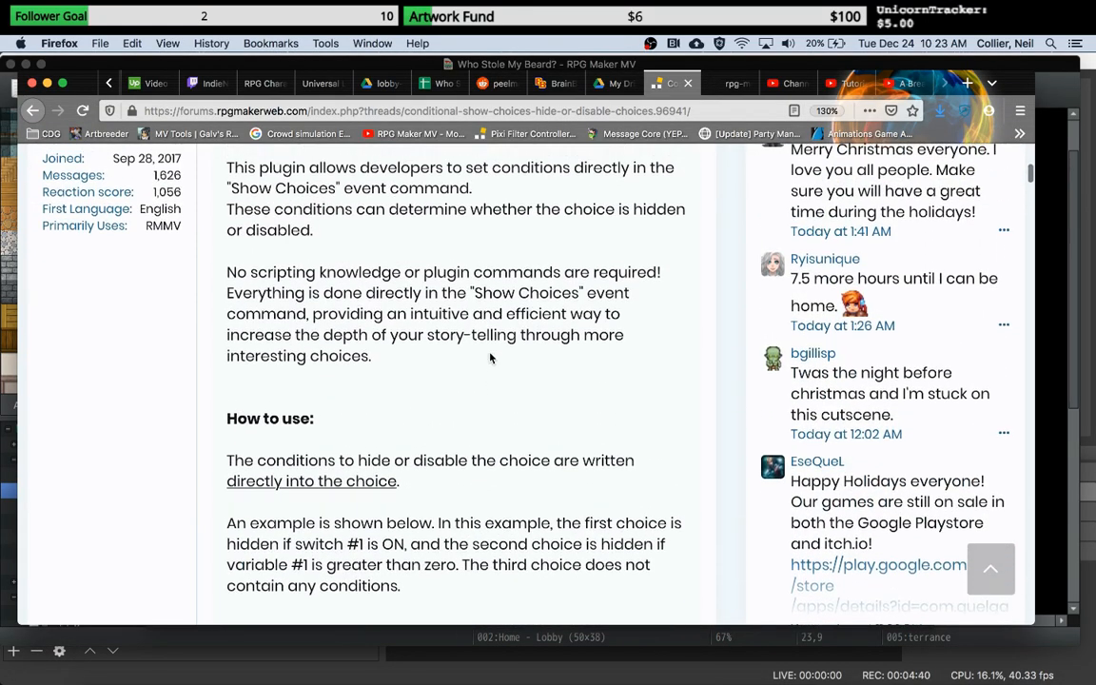
{"action": "scroll", "scroll_direction": "up", "scroll_amount": 3}
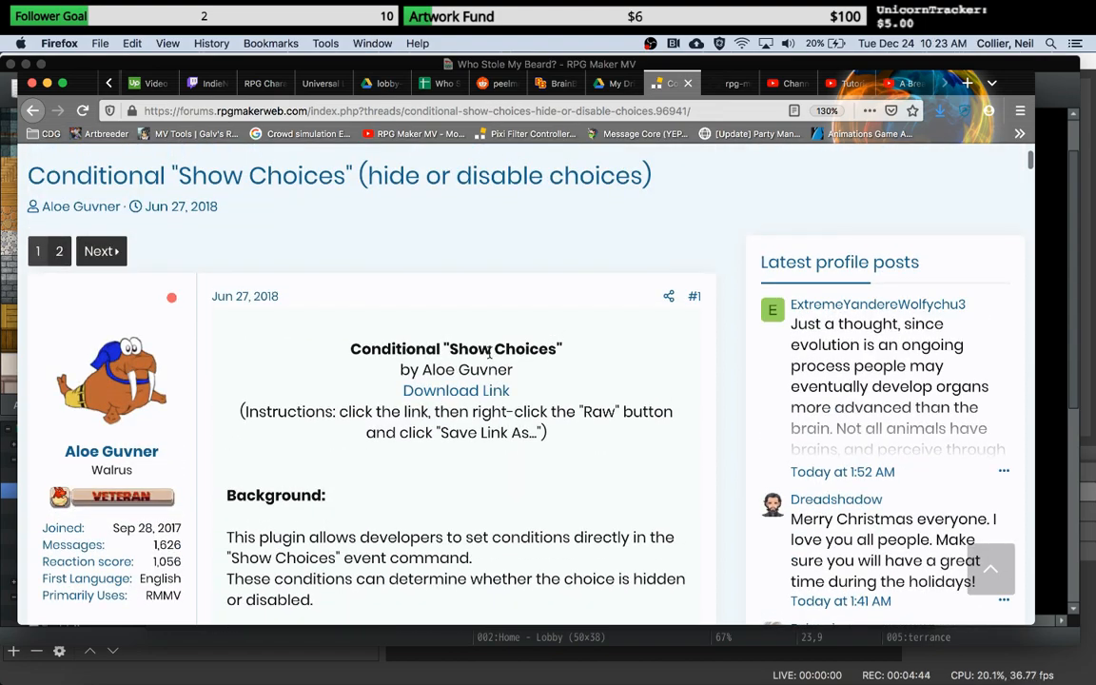
{"action": "scroll", "scroll_direction": "down", "scroll_amount": 3}
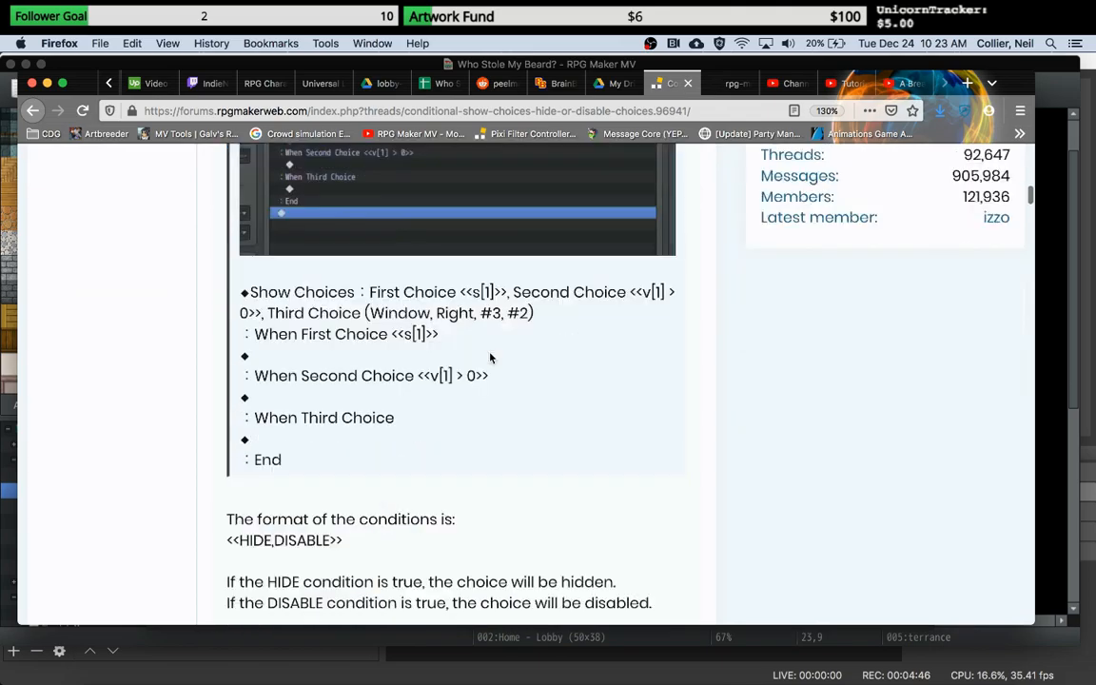
{"action": "scroll", "scroll_direction": "down", "scroll_amount": 3}
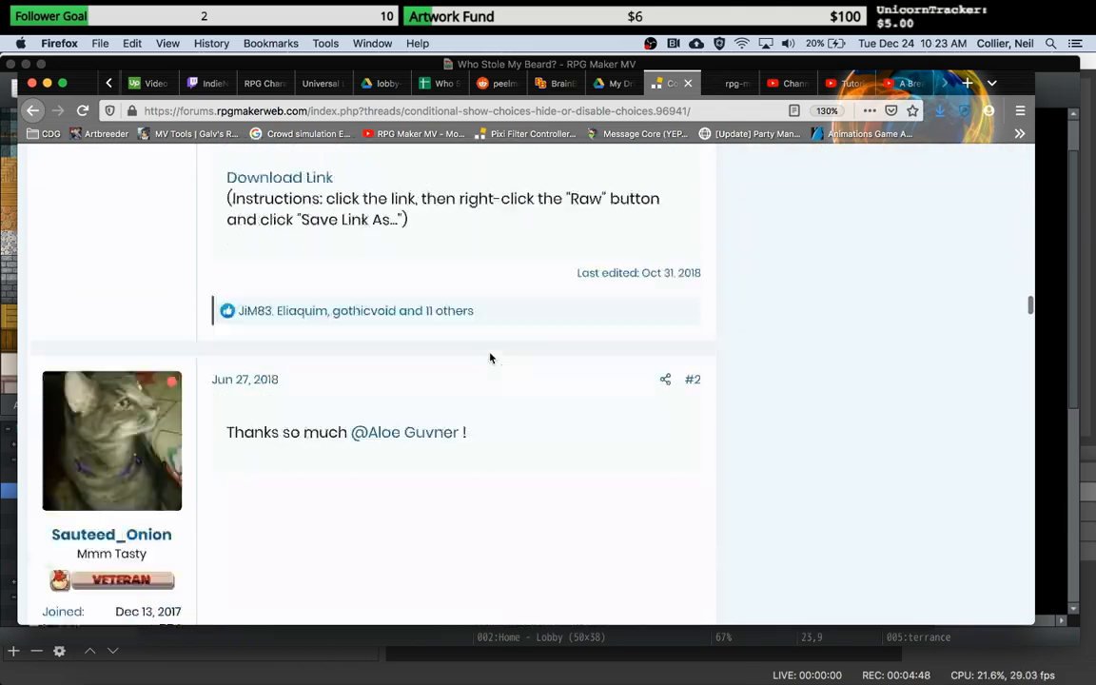
{"action": "scroll", "scroll_direction": "up", "scroll_amount": 3}
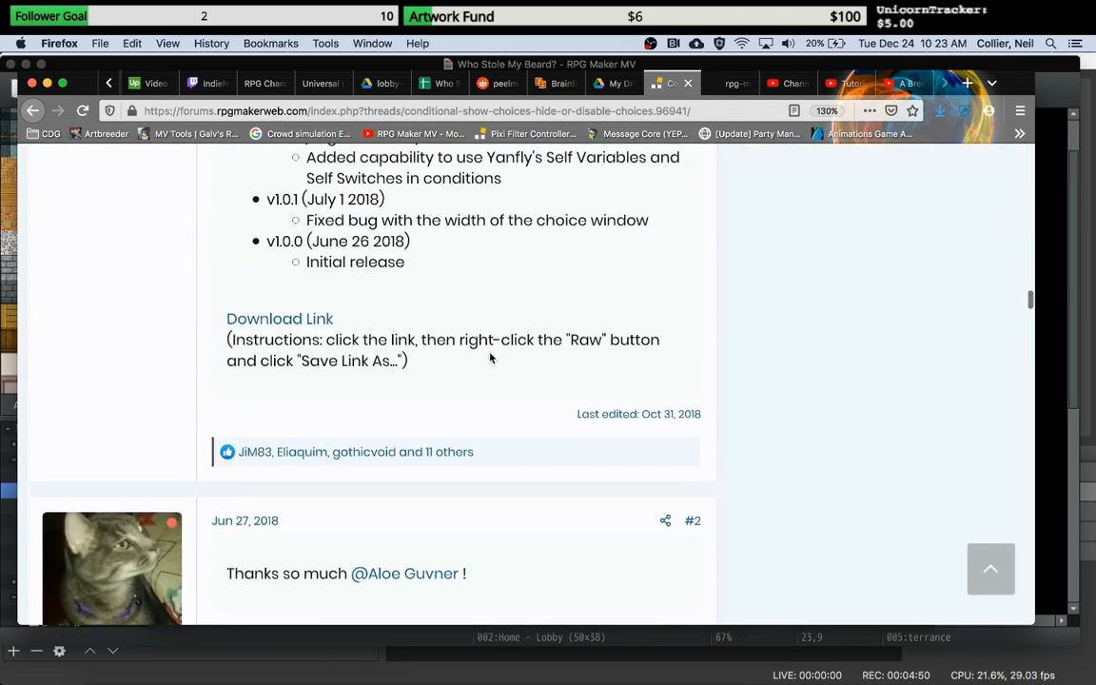
{"action": "scroll", "scroll_direction": "up", "scroll_amount": 3}
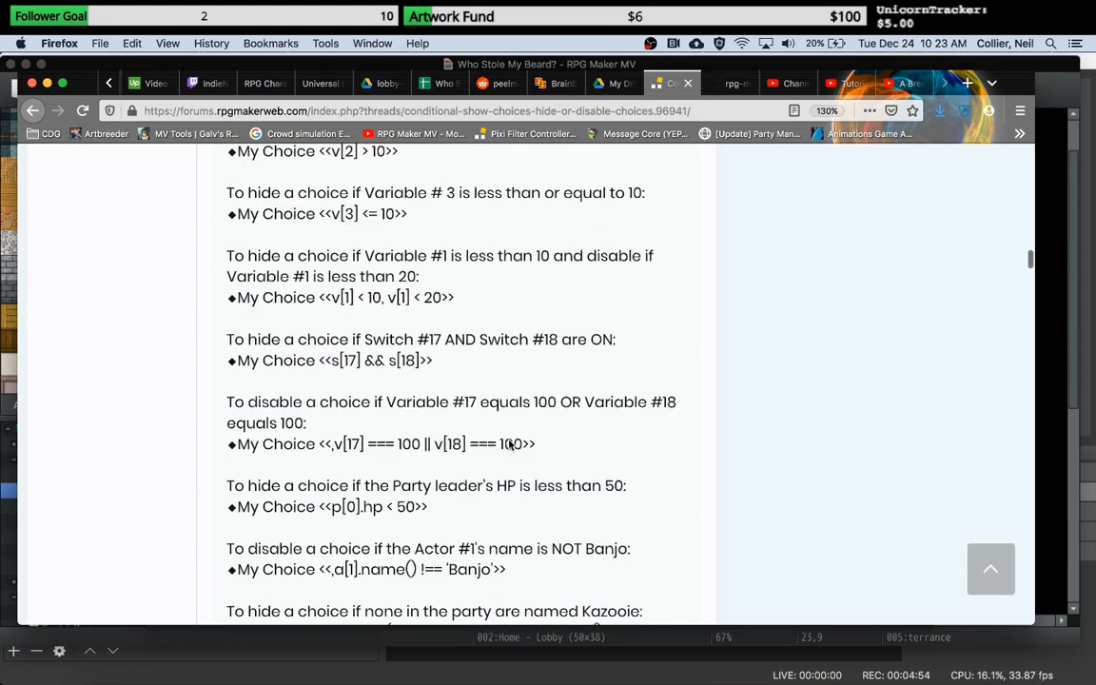
{"action": "scroll", "scroll_direction": "up", "scroll_amount": 3}
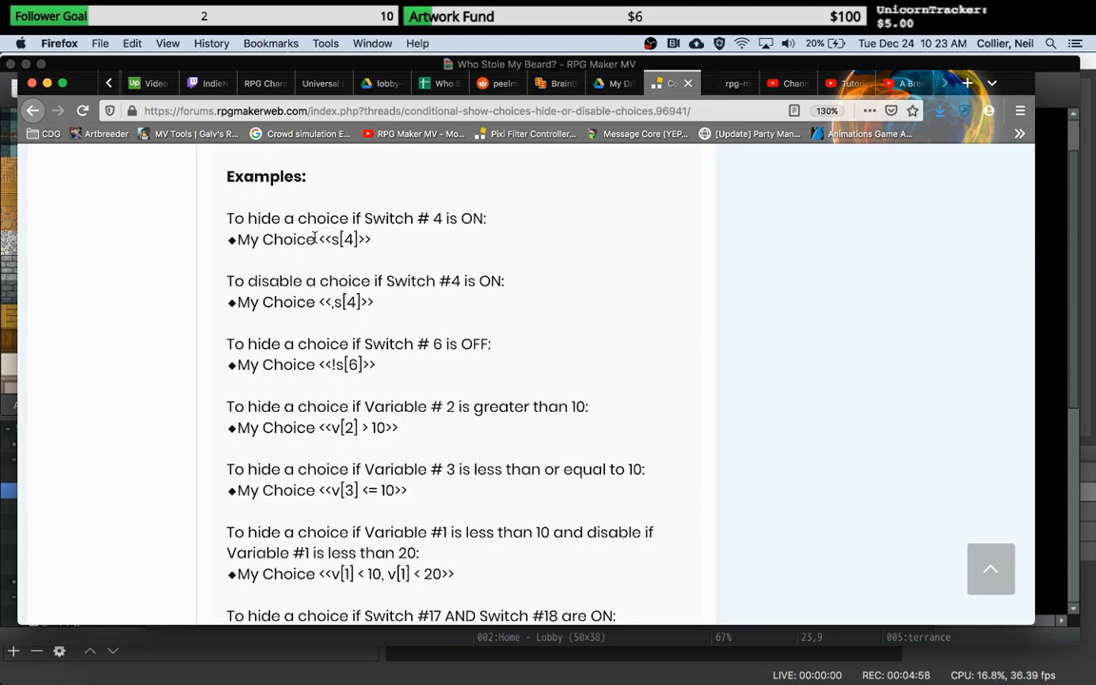
{"action": "mouse_move", "coordinate": [319, 238]}
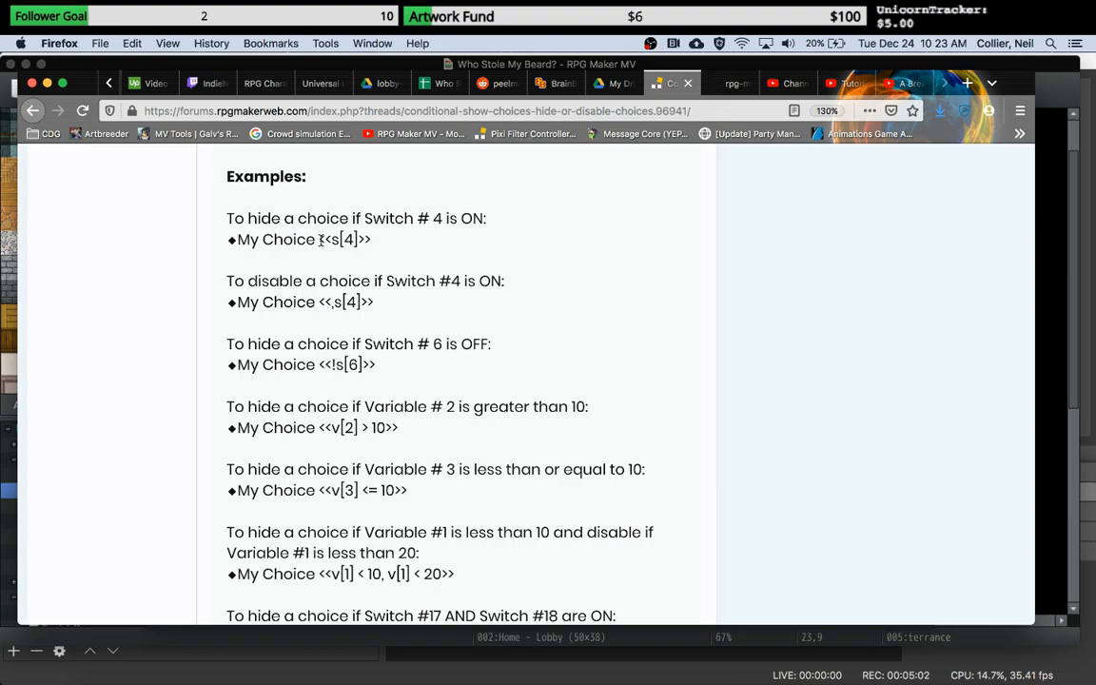
{"action": "mouse_move", "coordinate": [345, 450]}
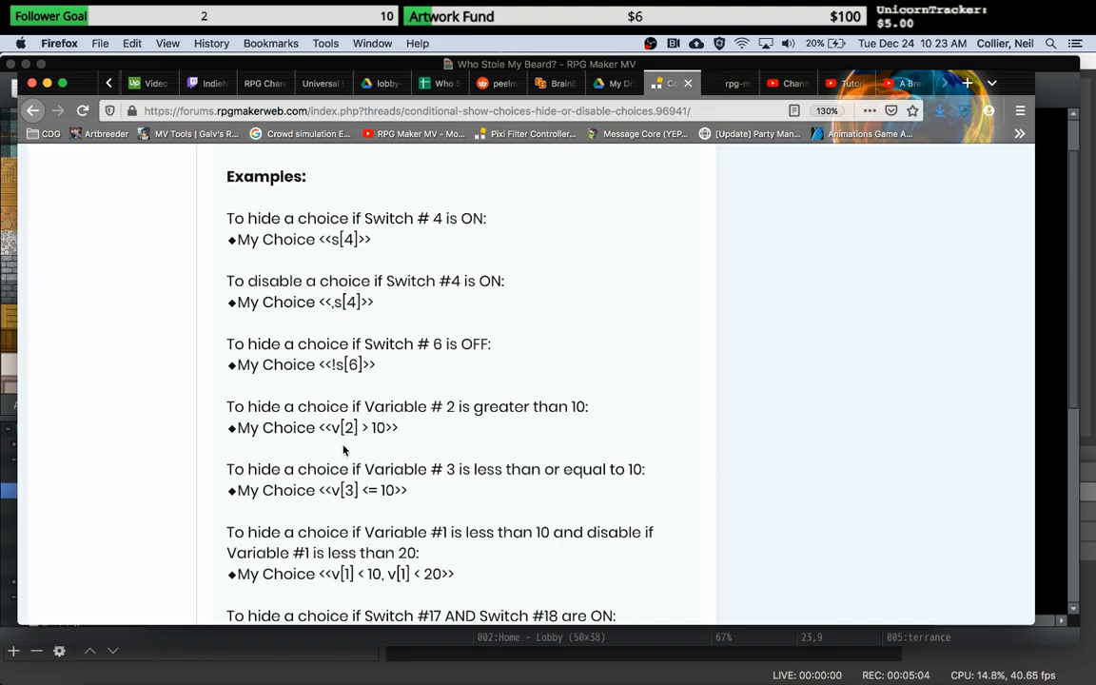
{"action": "scroll", "scroll_direction": "down", "scroll_amount": 3}
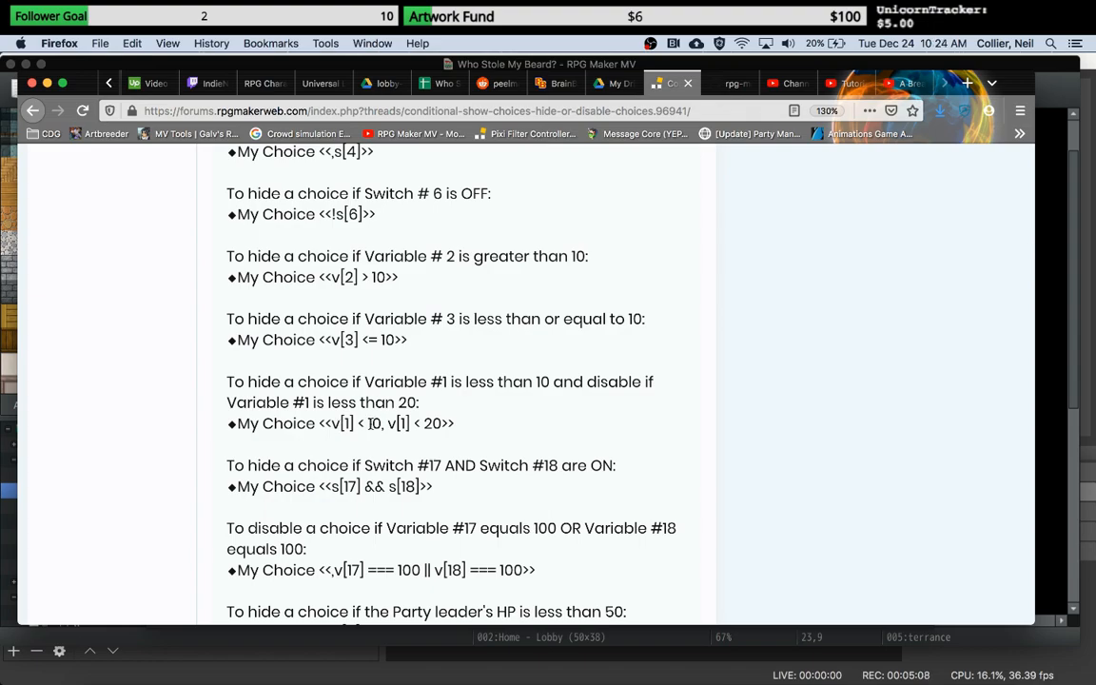
{"action": "scroll", "scroll_direction": "up", "scroll_amount": 3}
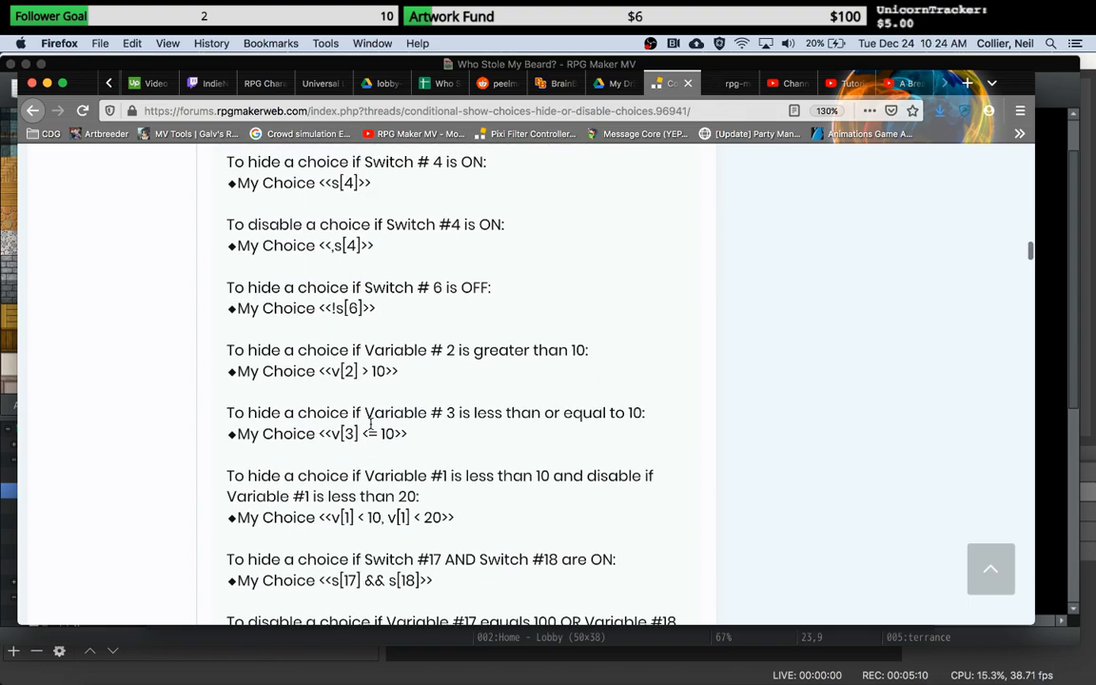
{"action": "scroll", "scroll_direction": "up", "scroll_amount": 3}
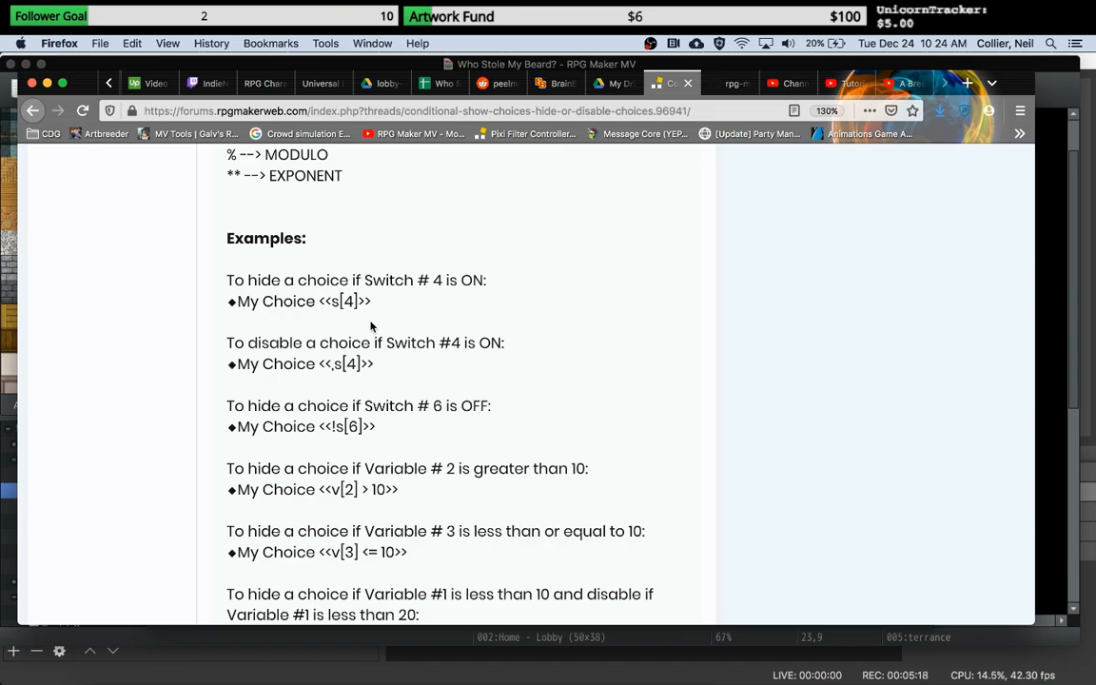
{"action": "mouse_move", "coordinate": [328, 431]}
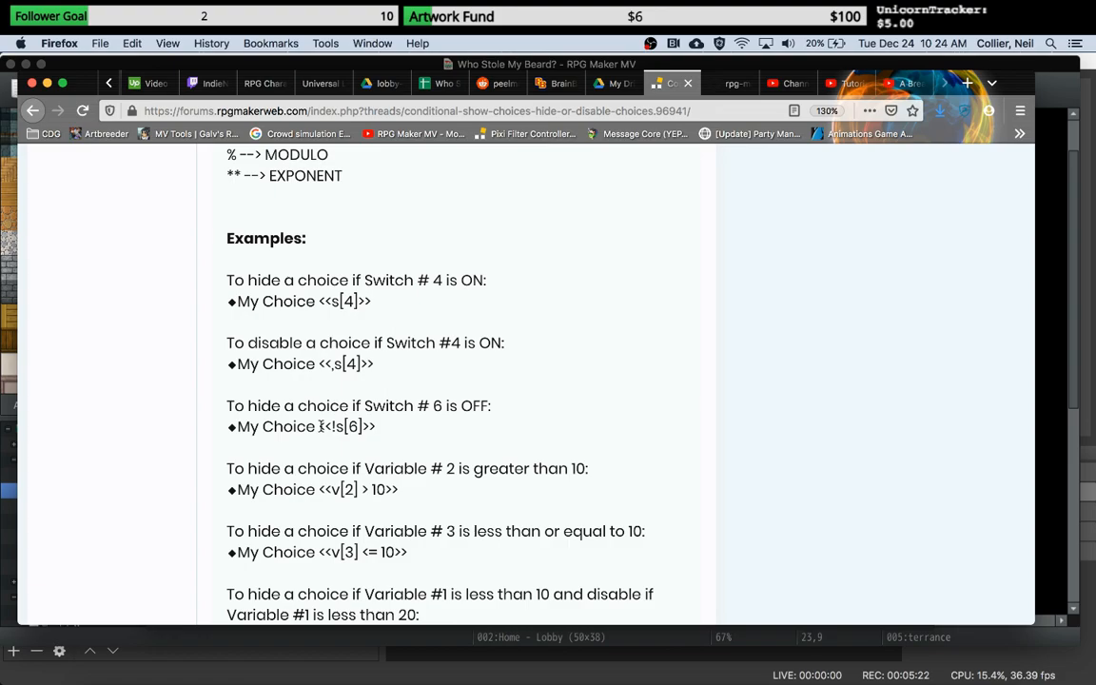
{"action": "double_click", "coordinate": [346, 426]}
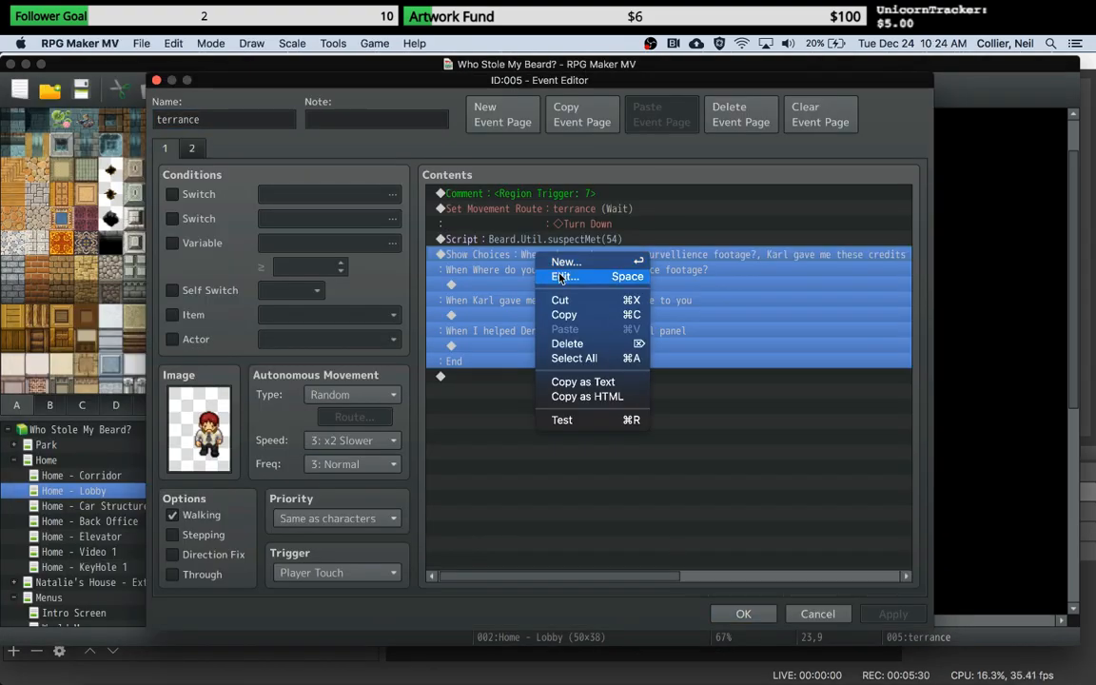
Step: Change terrance's second choice text to 'Karl gave me these credits'
{"action": "left_click", "coordinate": [566, 276]}
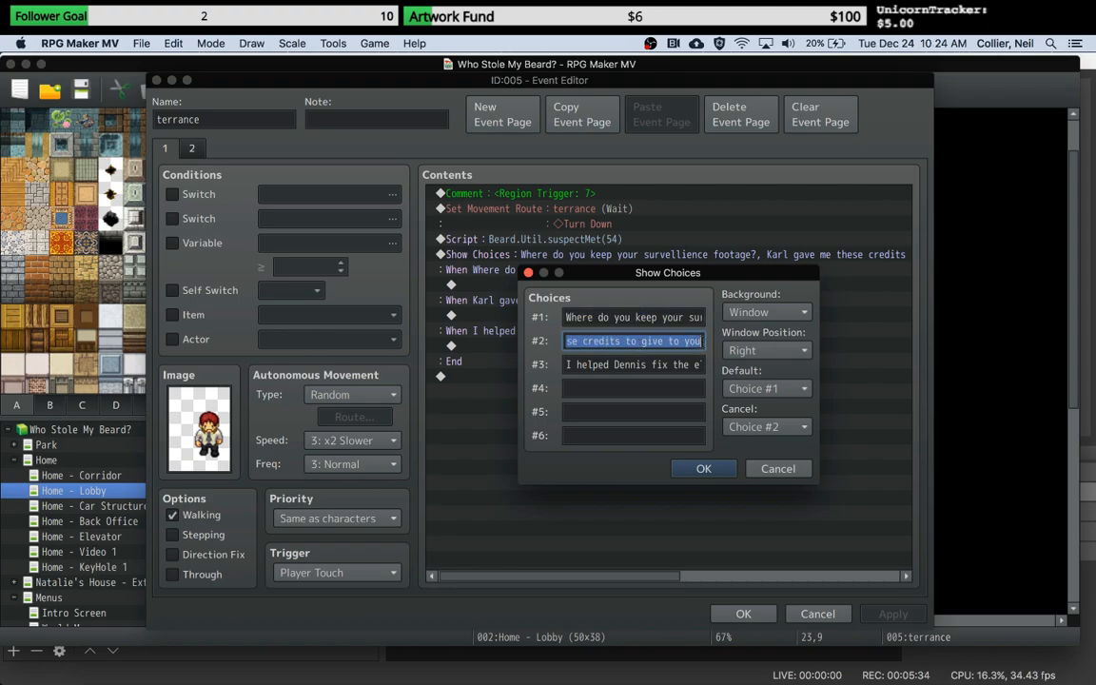
{"action": "type", "text": "Karl gave me these credits"}
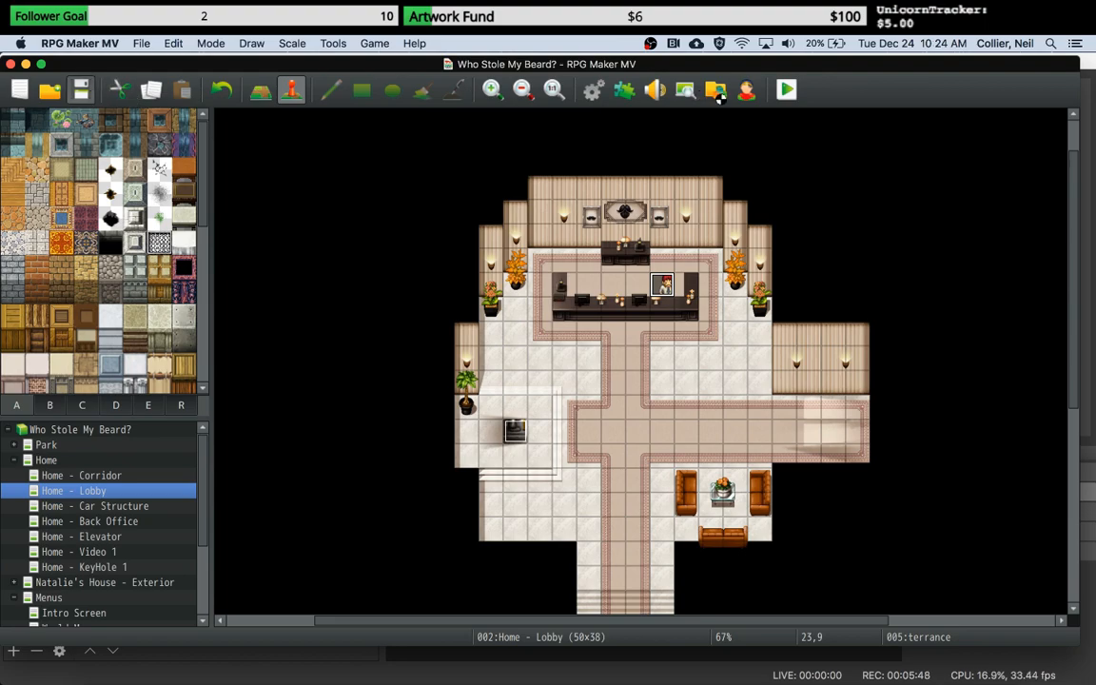
Step: Start a playtest of Who Stole My Beard? and advance past the title screen
{"action": "left_click", "coordinate": [786, 89]}
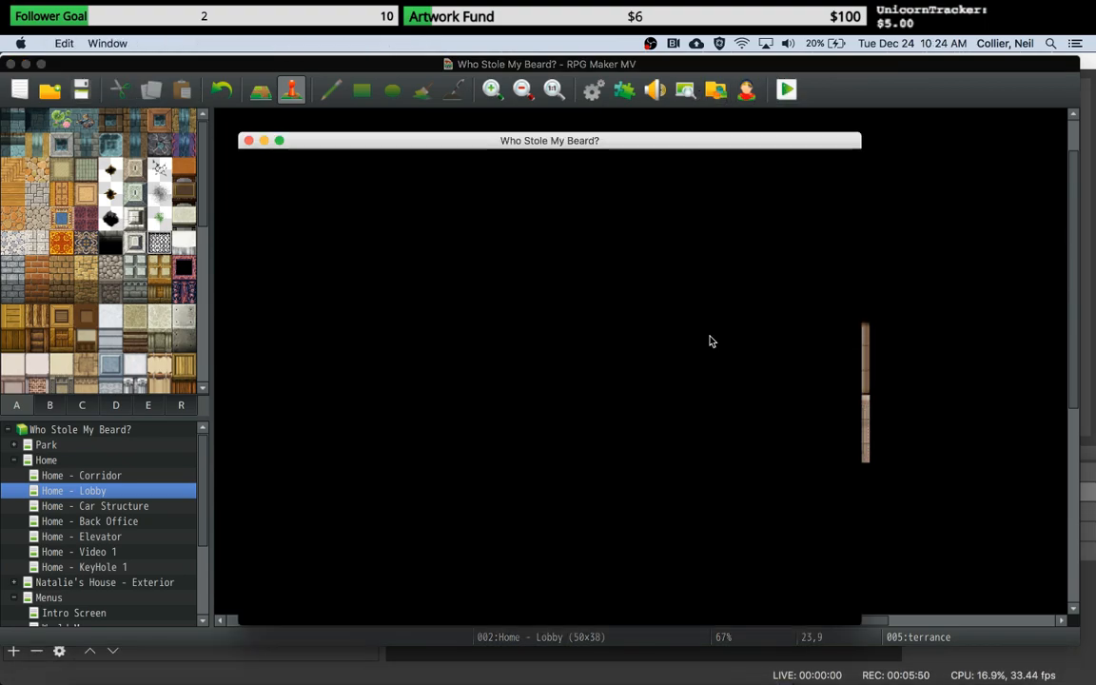
{"action": "left_click", "coordinate": [786, 89]}
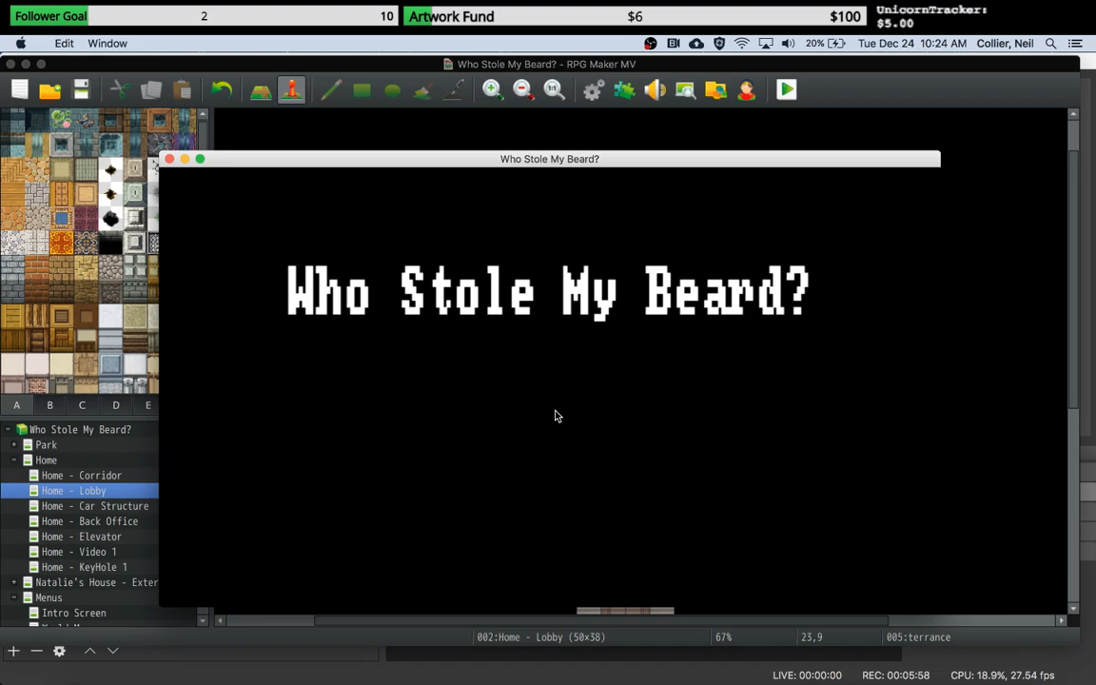
{"action": "left_click", "coordinate": [786, 90]}
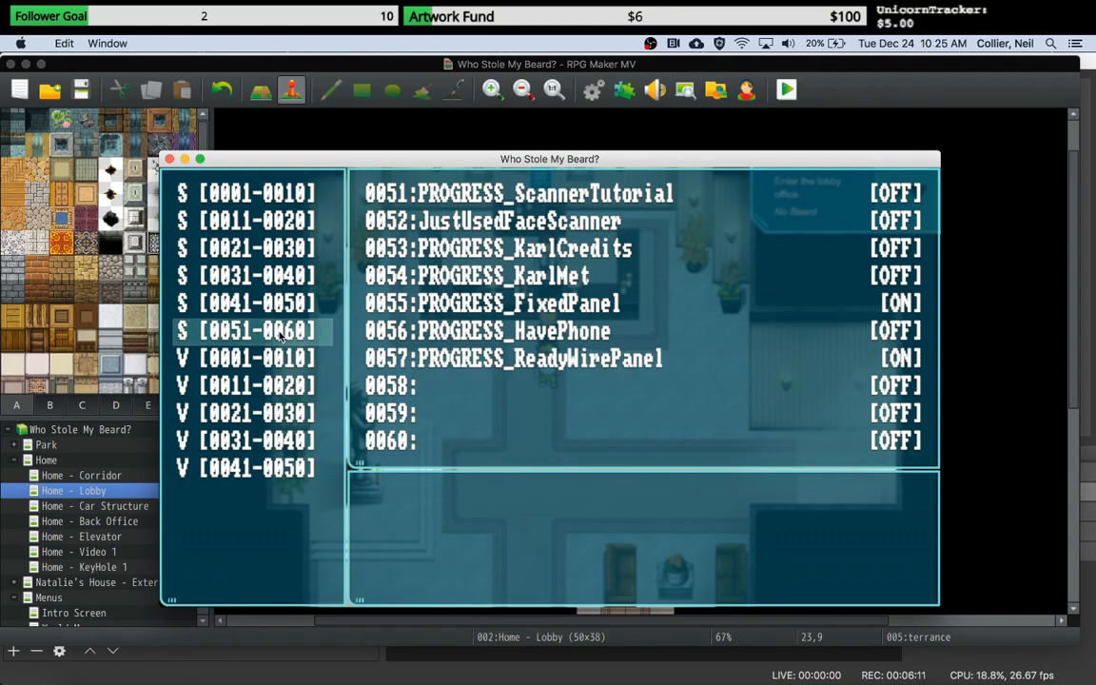
{"action": "mouse_move", "coordinate": [481, 254]}
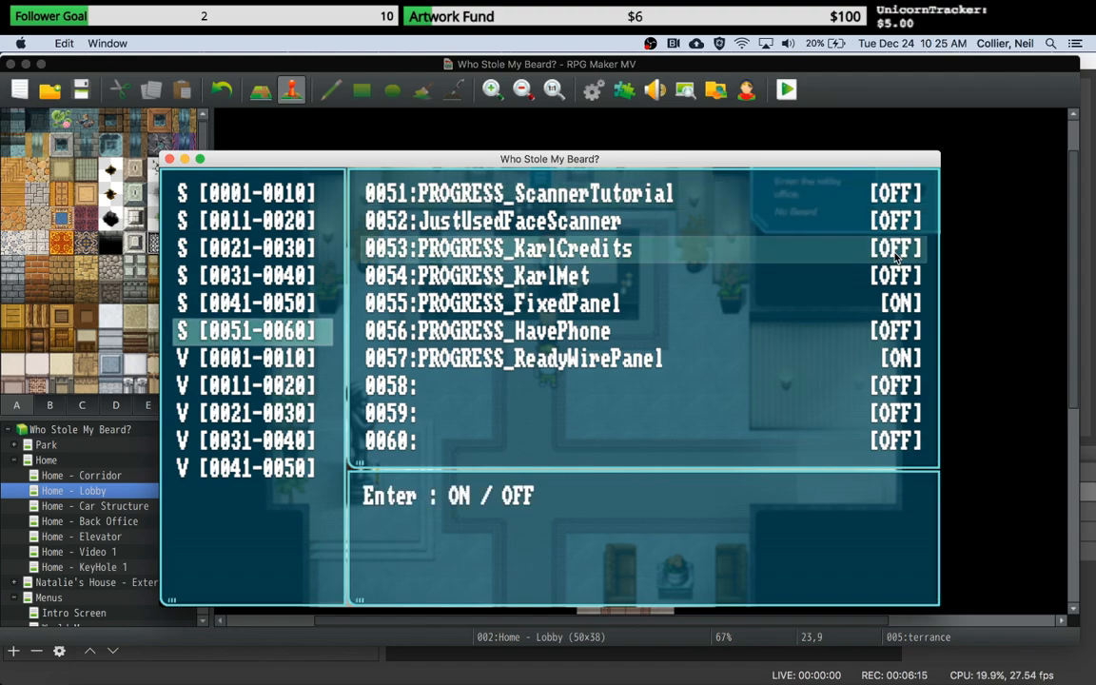
Step: Turn on switch 0053 PROGRESS_KarlCredits in the debug menu
{"action": "left_click", "coordinate": [895, 249]}
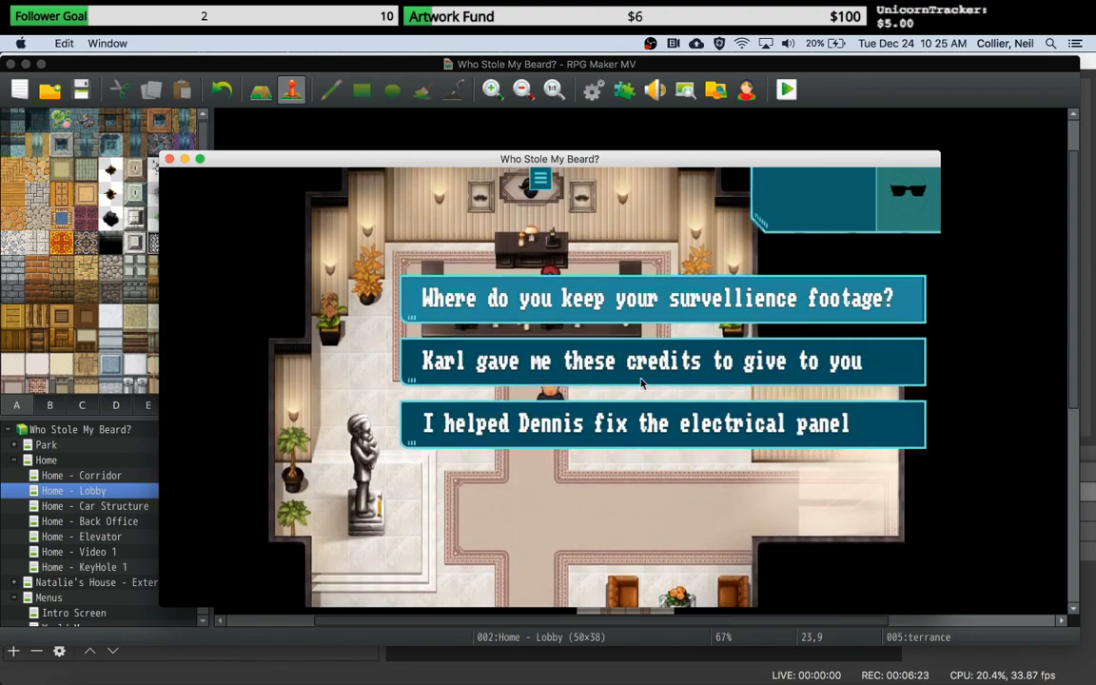
{"action": "mouse_move", "coordinate": [628, 377]}
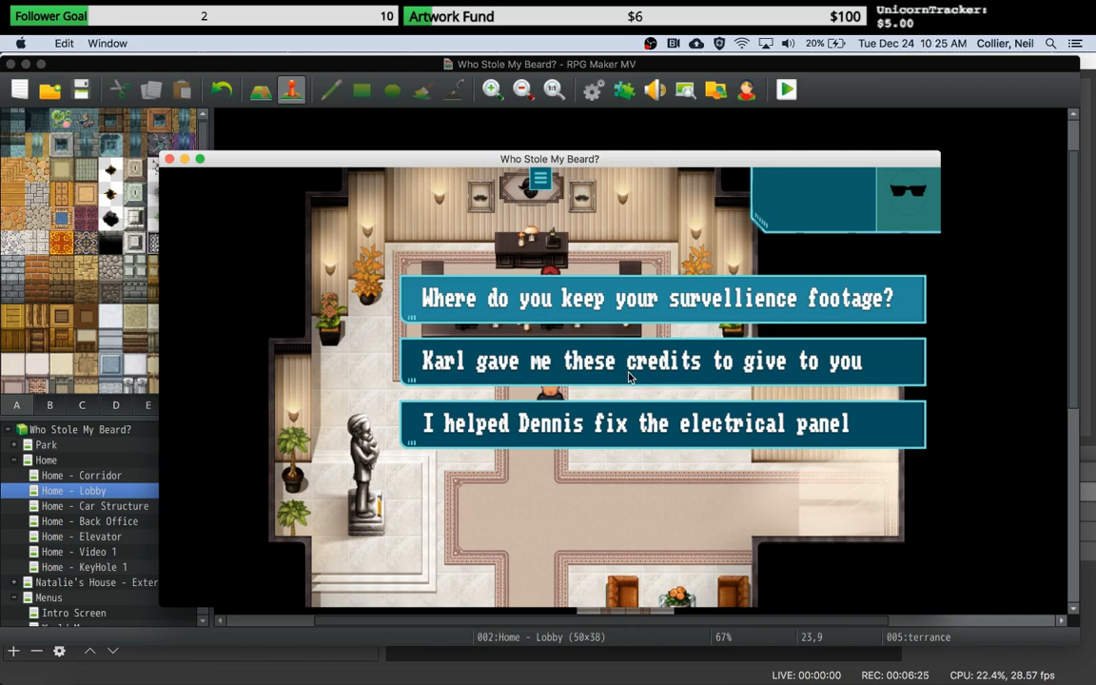